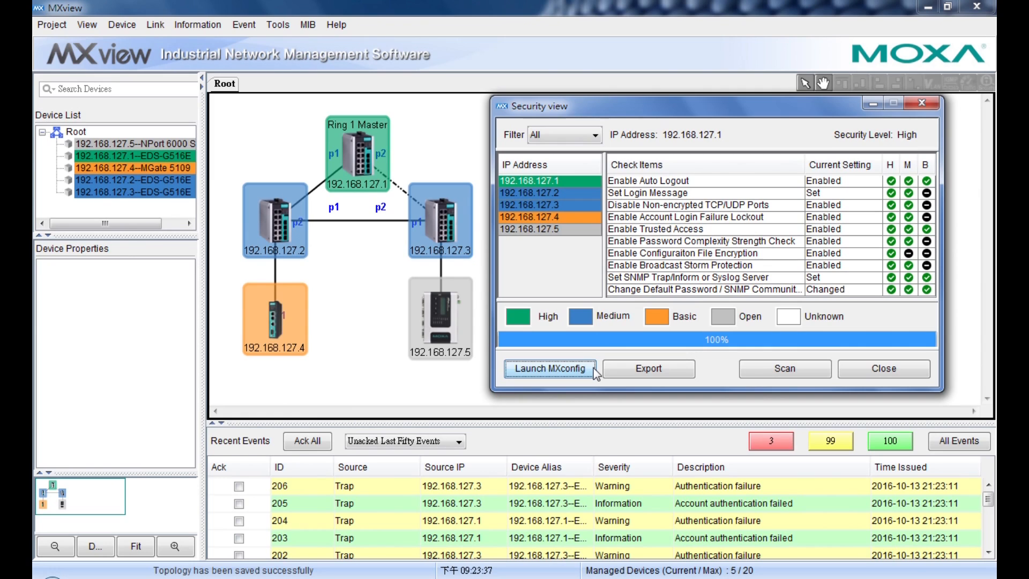
- Launch MXconfig from the Security view results, listing all five devices
left_click(549, 367)
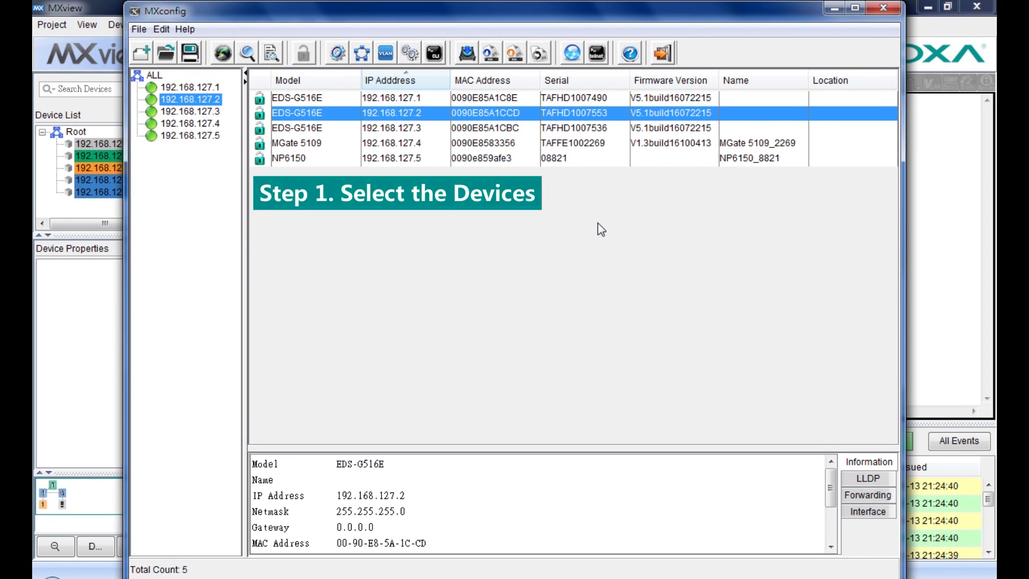
- Select both EDS-G516E switches 192.168.127.2 and 192.168.127.3 for the Security Wizard
left_click(408, 127)
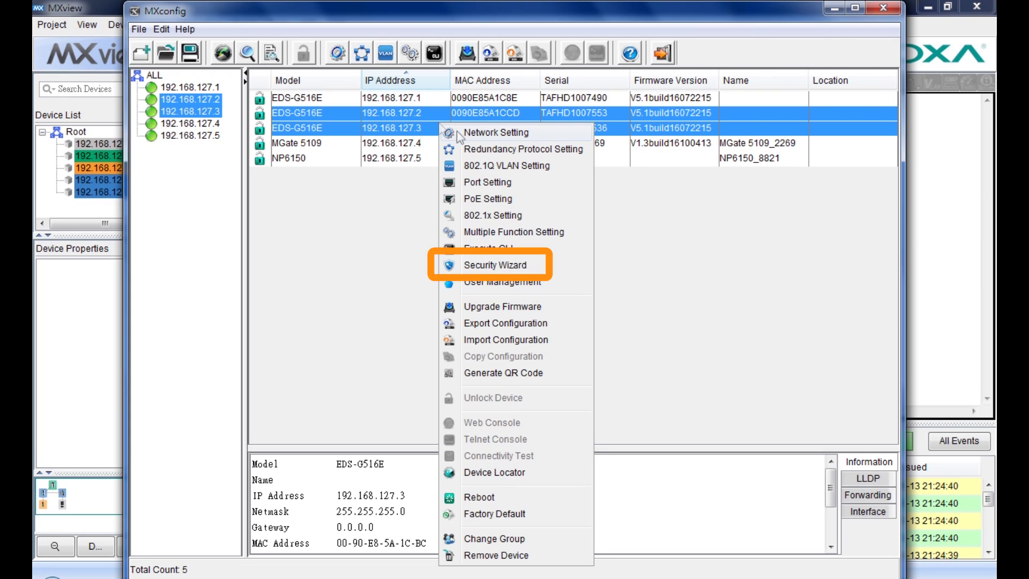
mouse_move(560, 265)
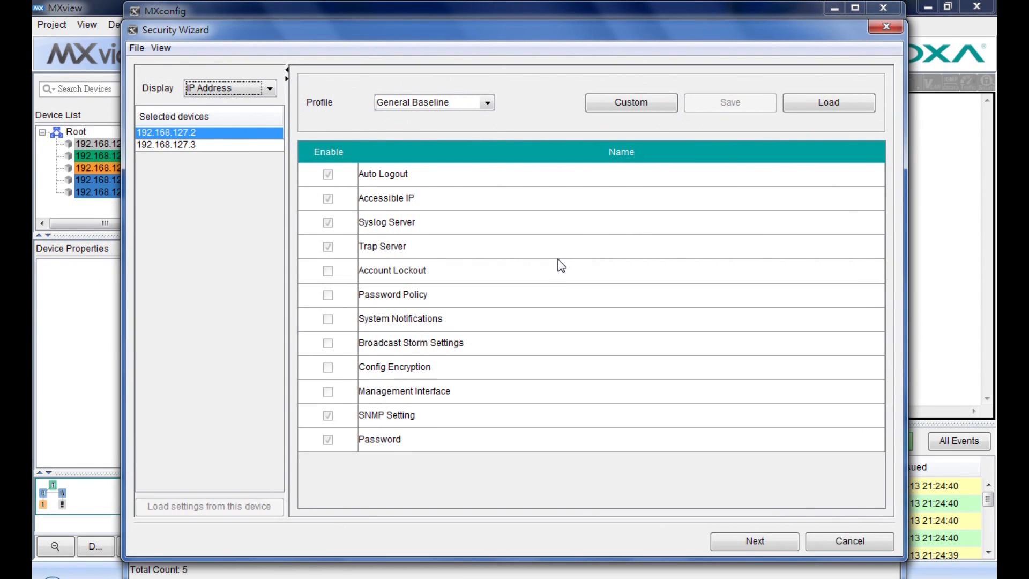
mouse_move(502, 142)
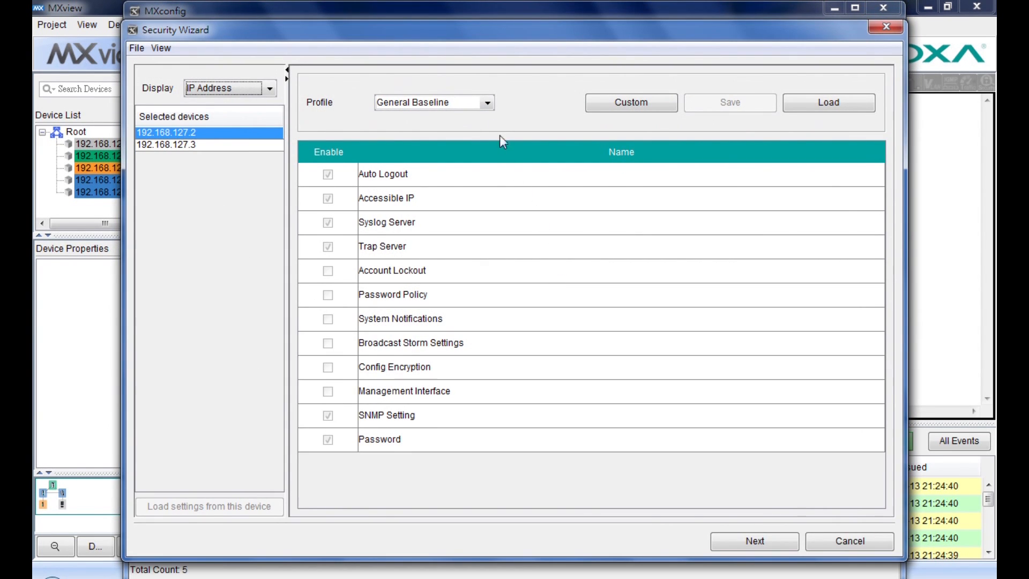
- Choose the IEC62443-4-2 Level 2 profile, enabling all twelve check items for both switches
left_click(487, 103)
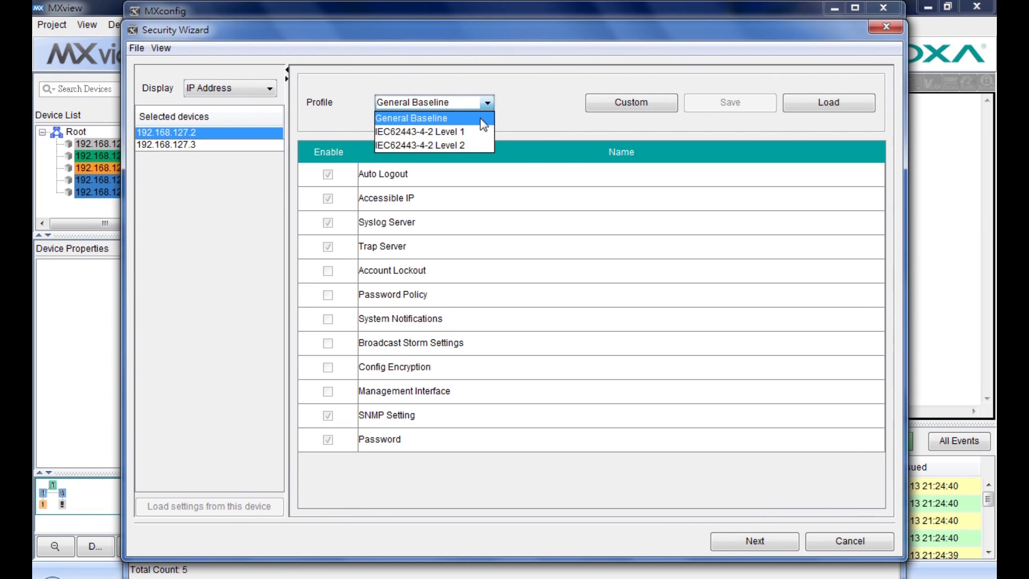
mouse_move(420, 131)
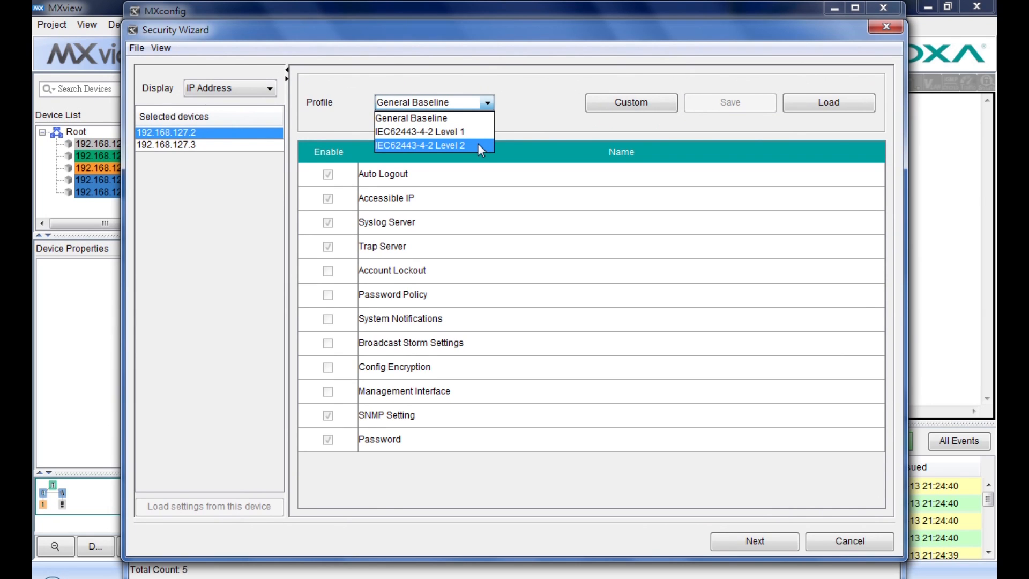
left_click(421, 145)
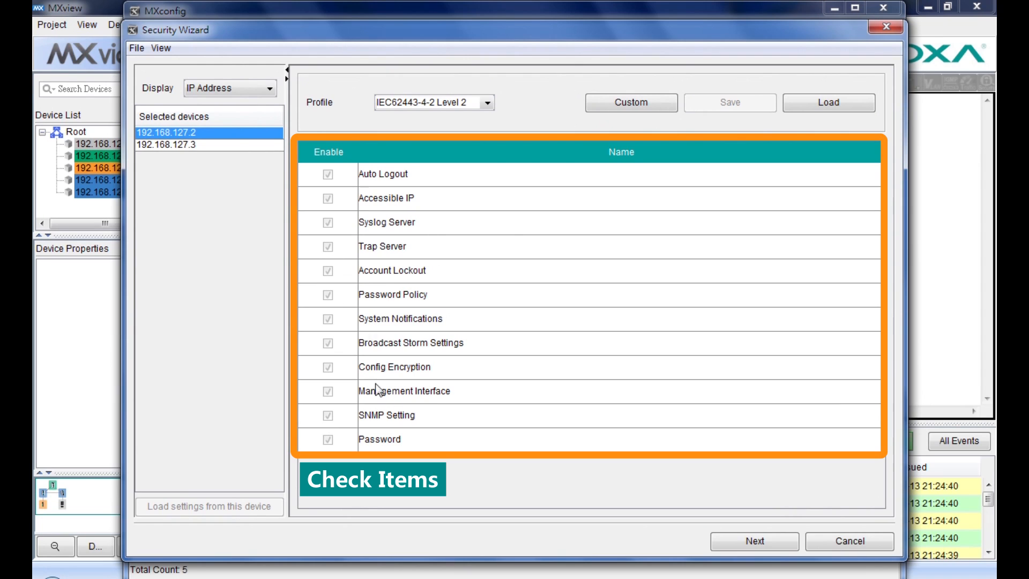
mouse_move(510, 235)
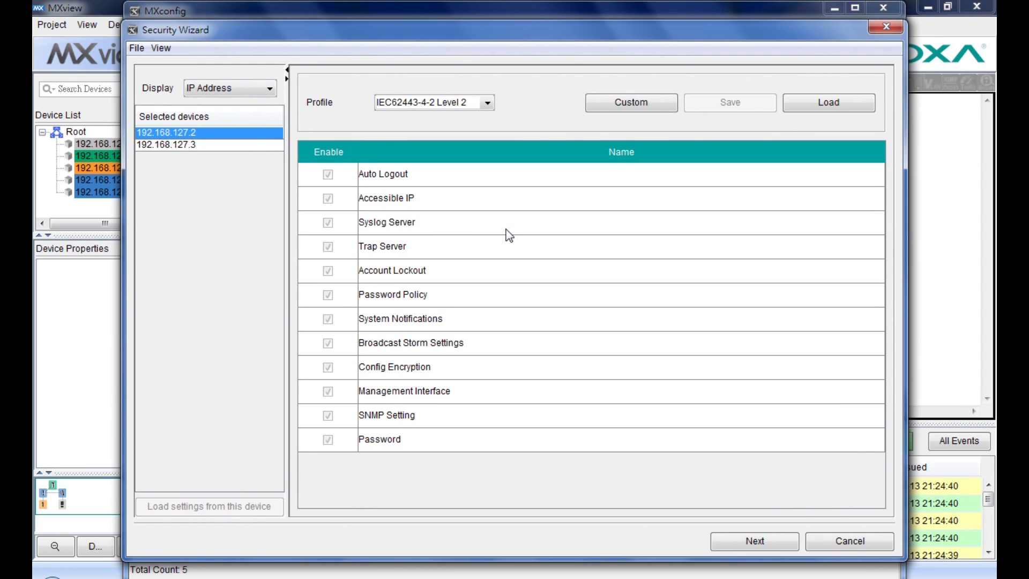
- Advance to parameter setup and review the Accessible IP and Account Lockout settings
left_click(753, 540)
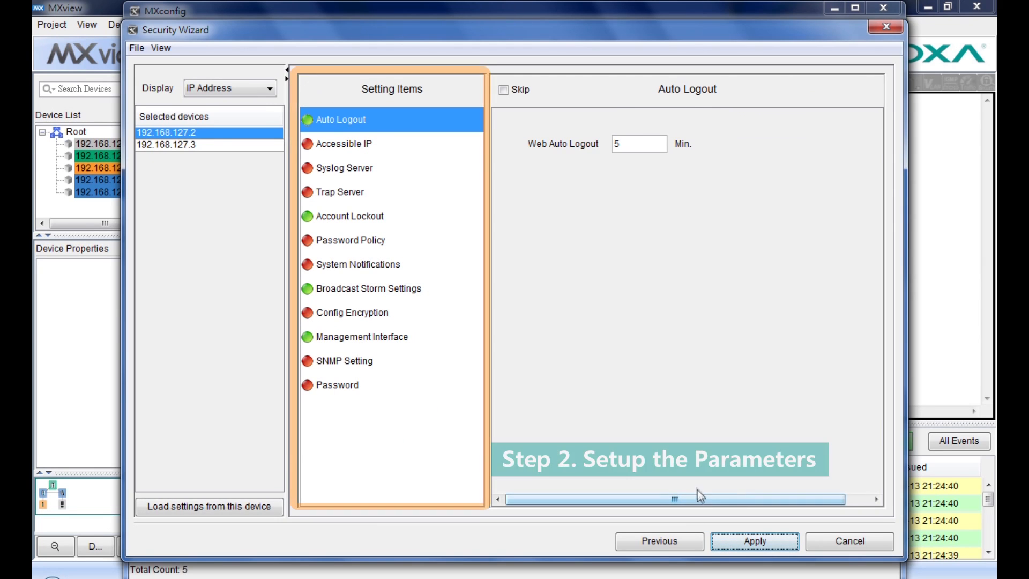
mouse_move(568, 390)
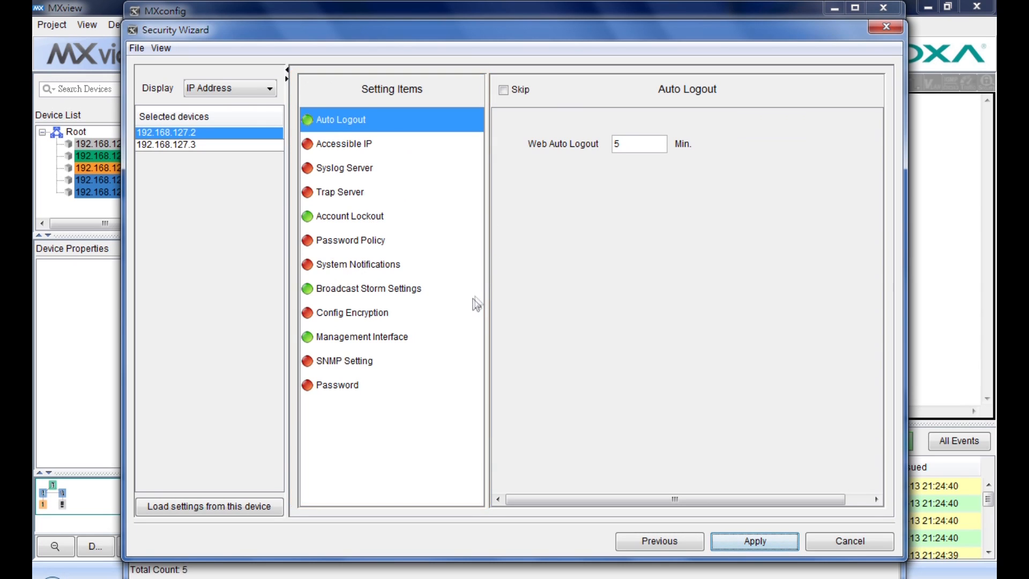
left_click(347, 143)
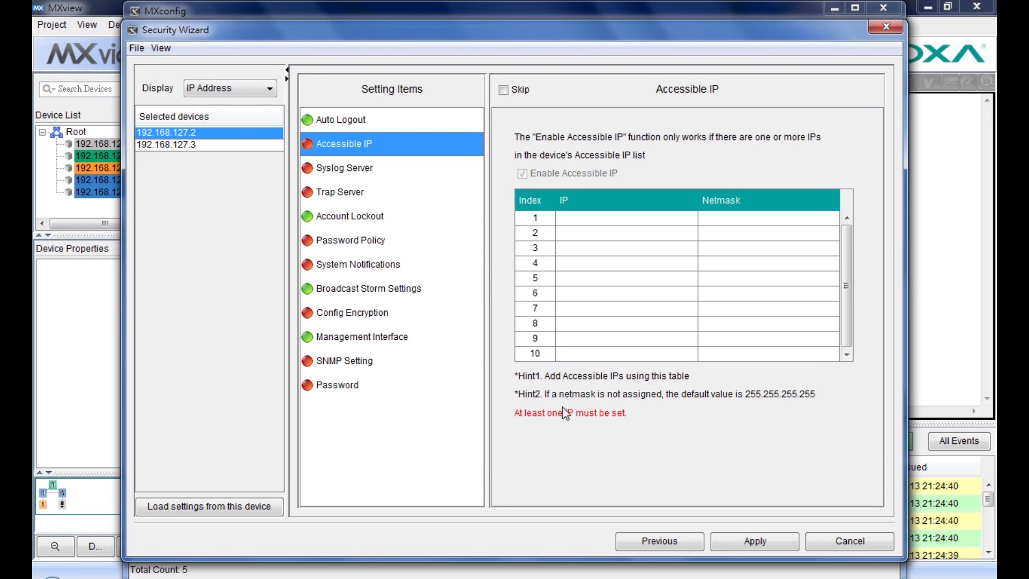
left_click(349, 215)
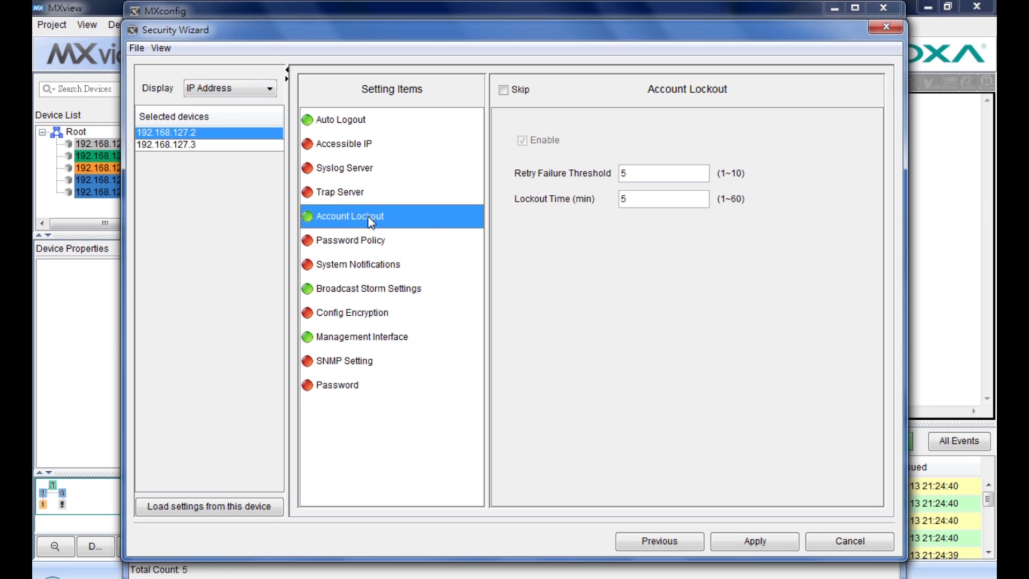
mouse_move(295, 477)
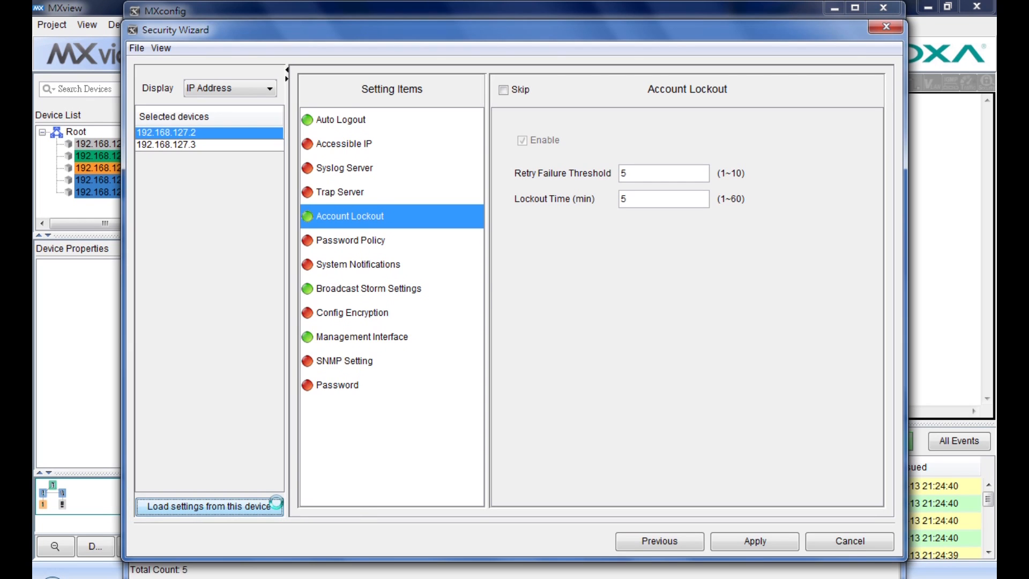
- Load 192.168.127.2's existing settings and confirm the configuration order for both switches
left_click(209, 507)
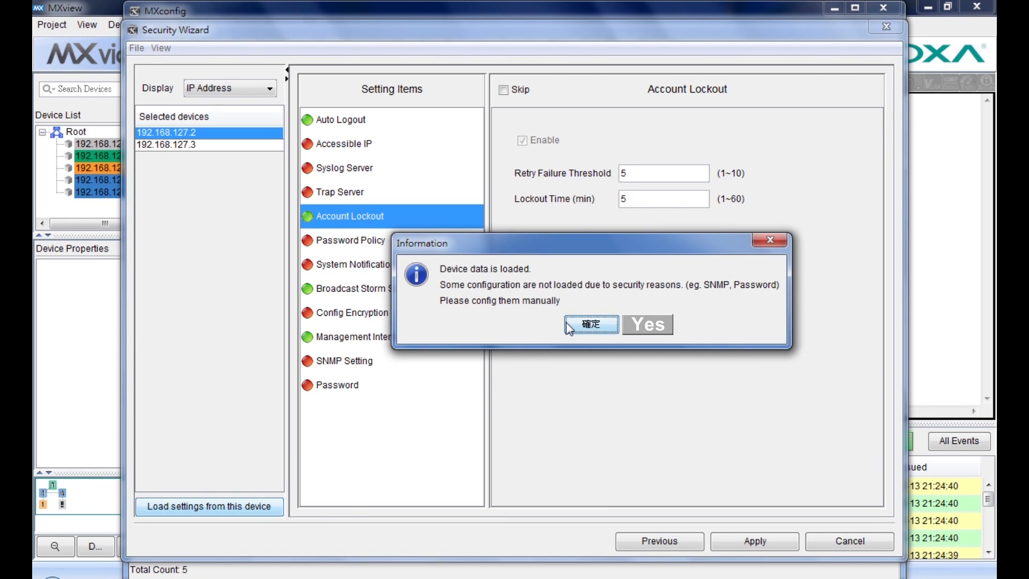
left_click(589, 324)
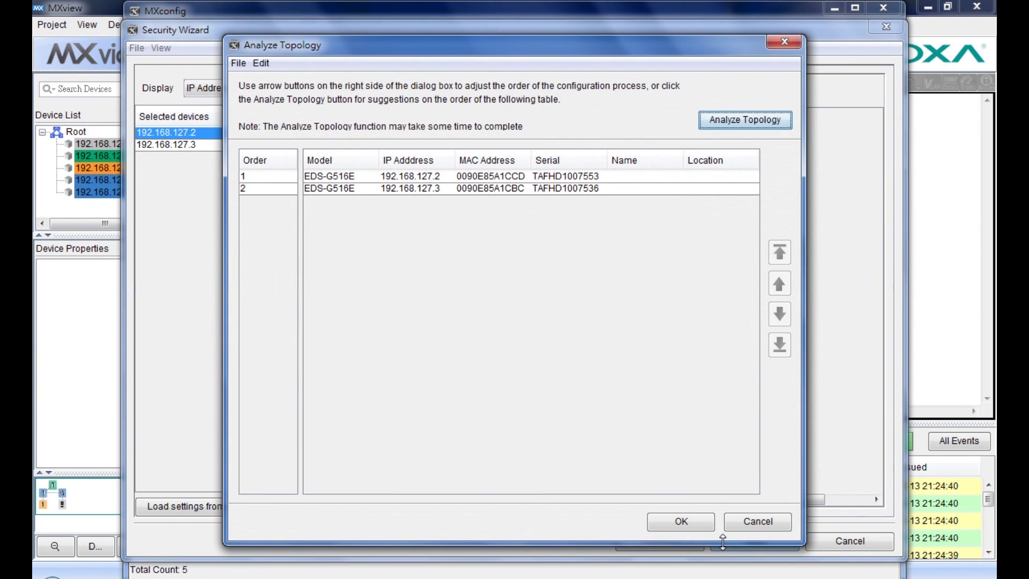
left_click(681, 521)
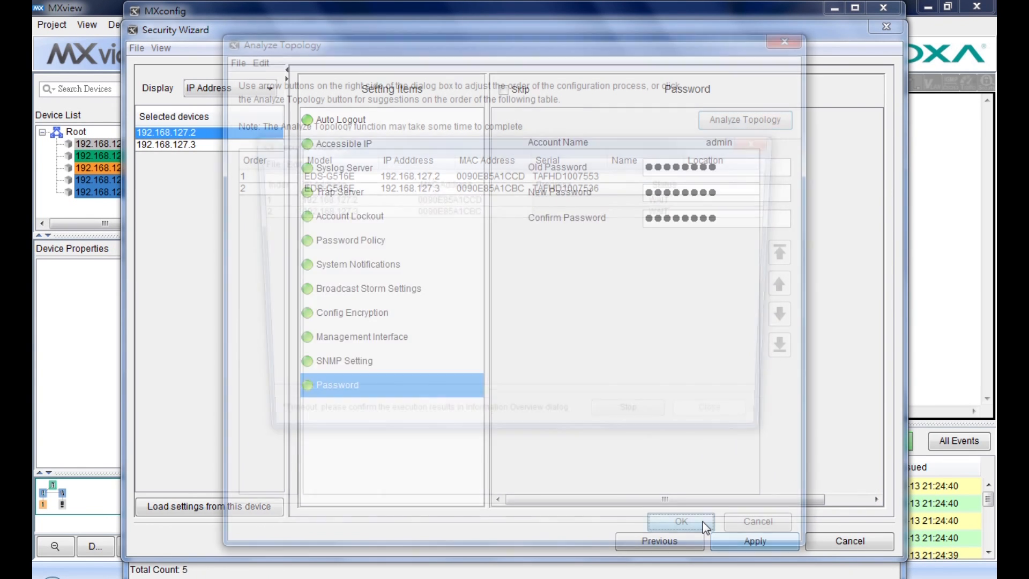
- Rescan security and confirm 192.168.127.2 and 192.168.127.3 show the High level
left_click(680, 521)
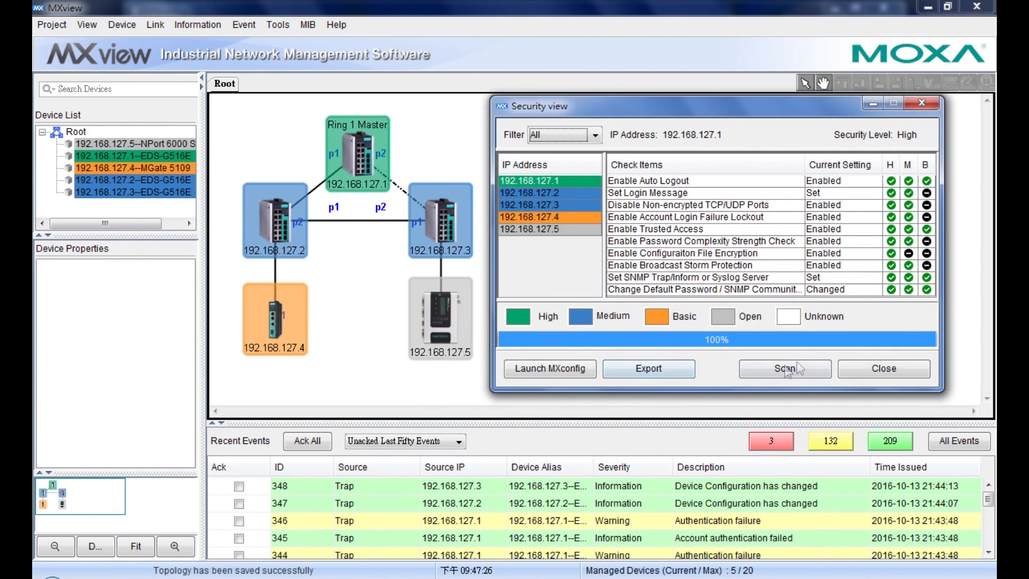
left_click(784, 367)
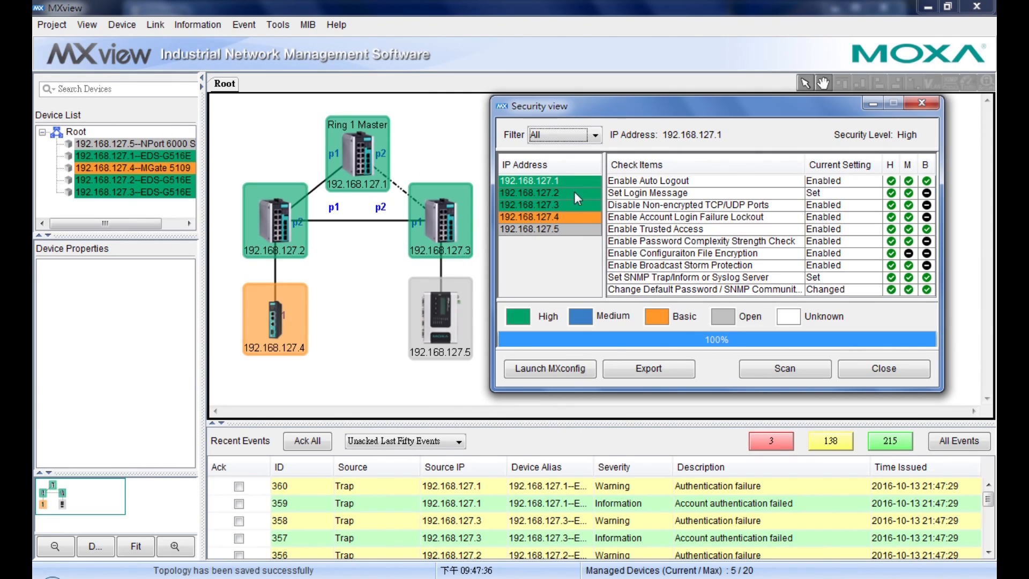
left_click(530, 205)
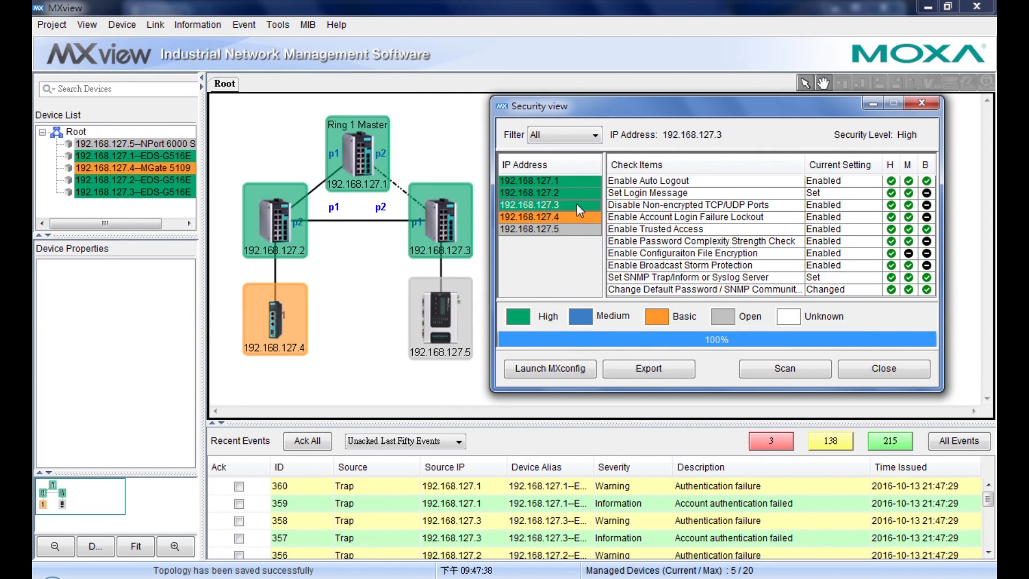